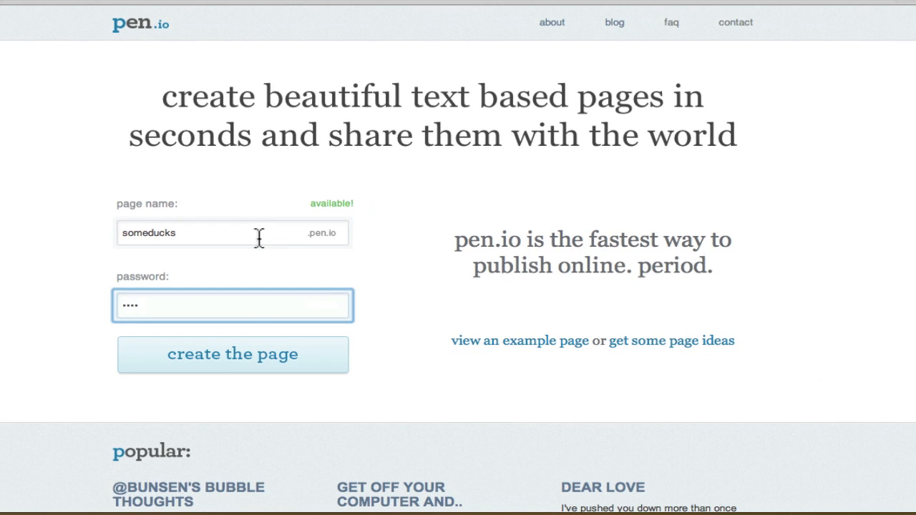
# Create the password-protected pen.io page named someducks.
pyautogui.click(232, 354)
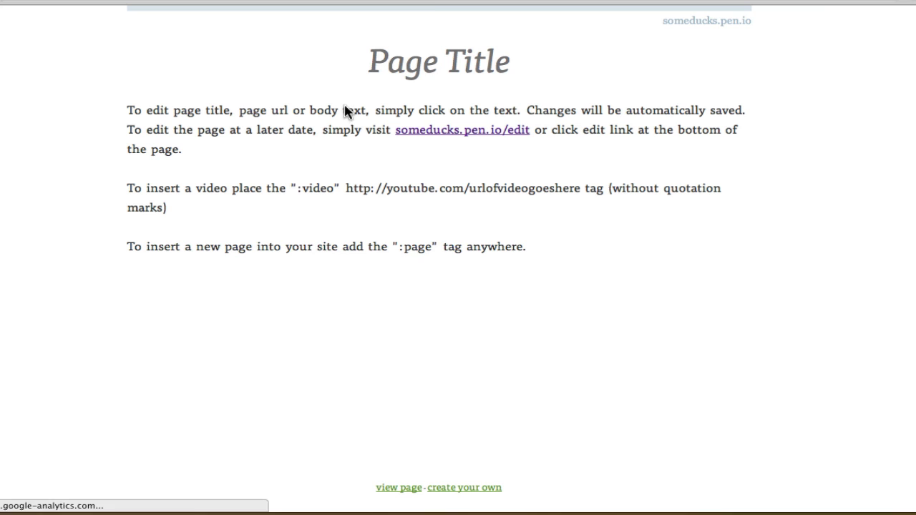
# Replace the page title with 'Here is a Page with a Photo'.
pyautogui.click(439, 60)
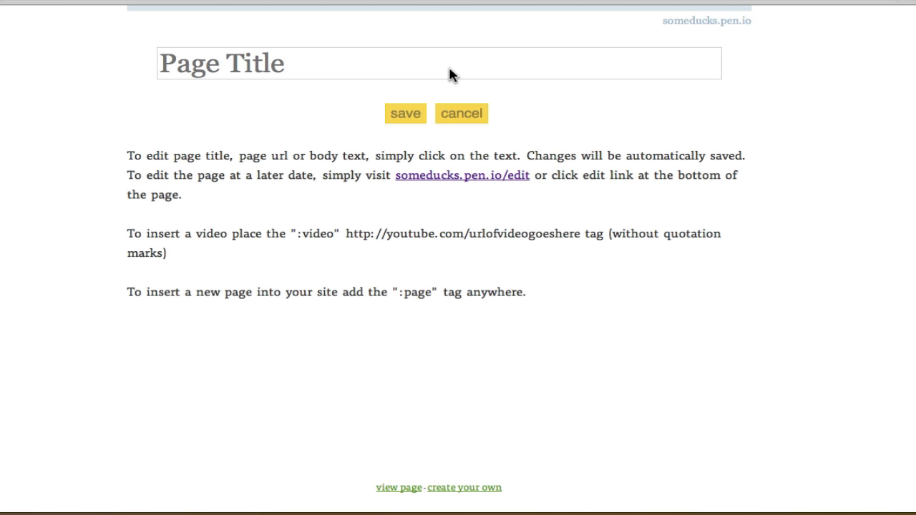
pyautogui.write('Here')
pyautogui.write('You can enter in <b>HTML')
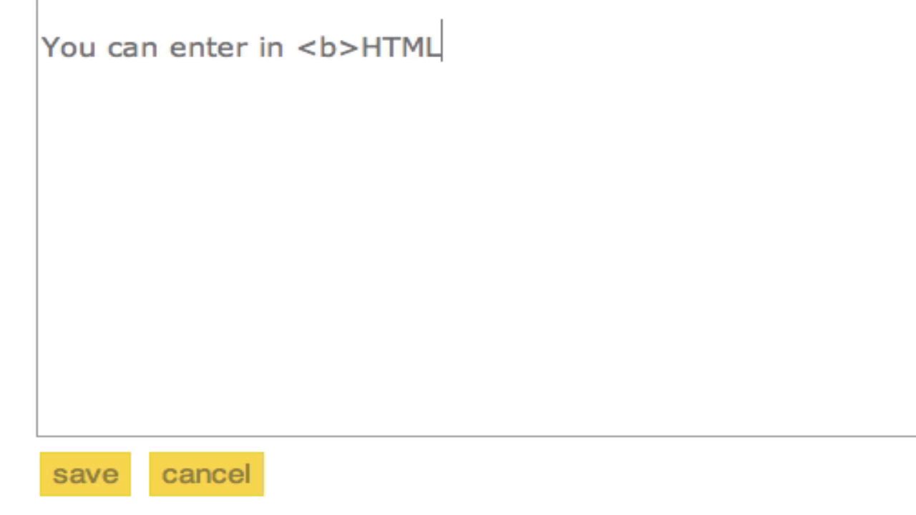
pyautogui.write('</b>')
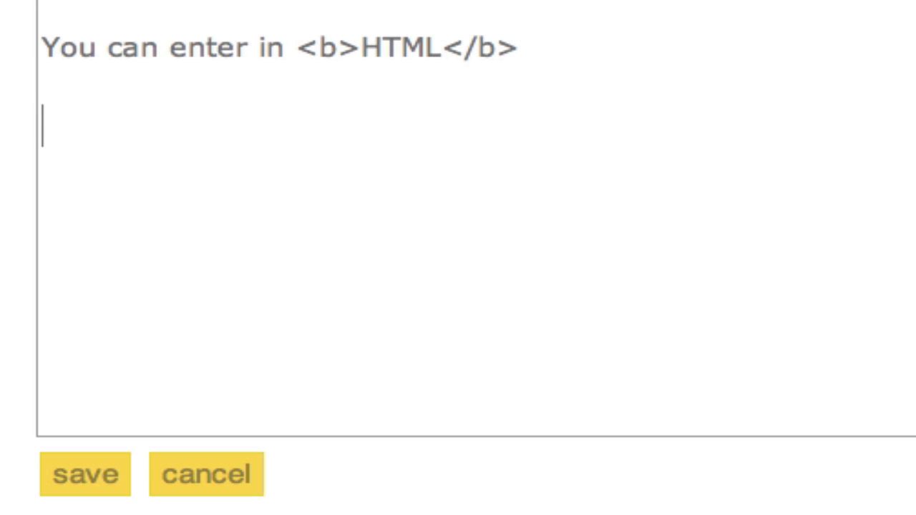
pyautogui.write('Or even')
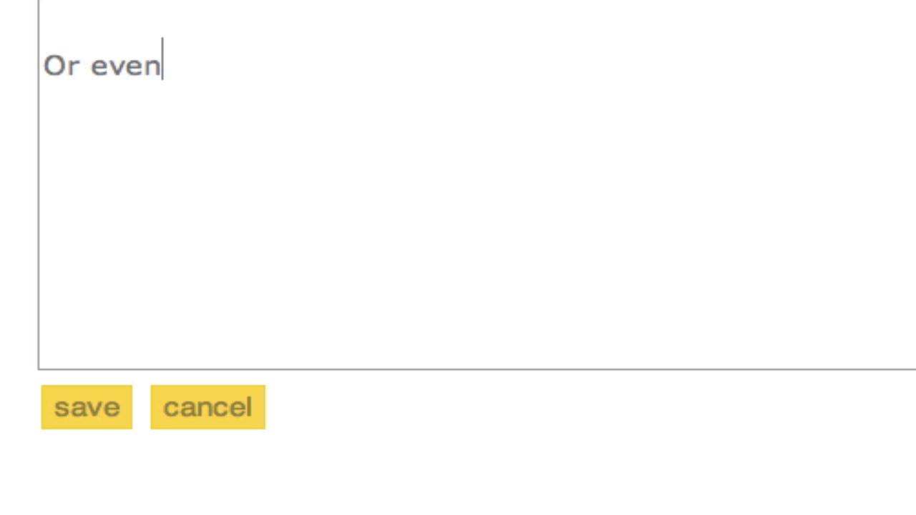
pyautogui.write('use Pen.io')
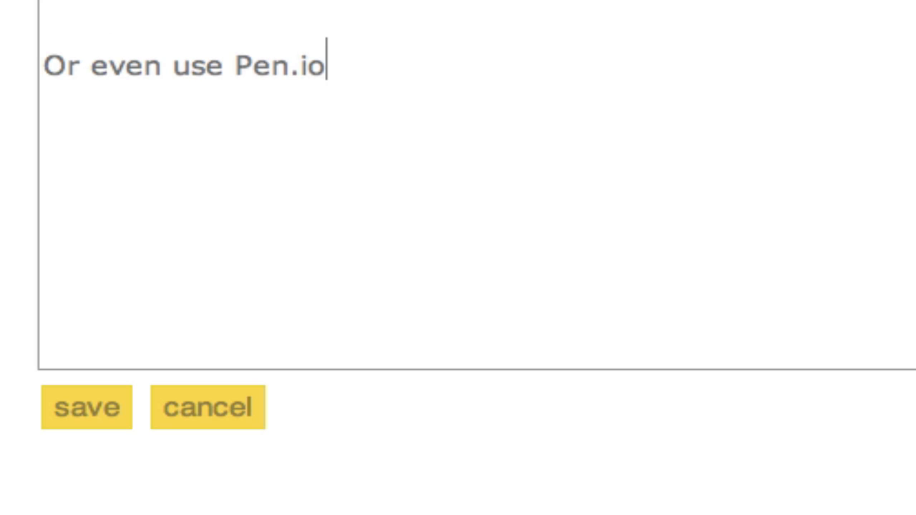
pyautogui.write("'s special")
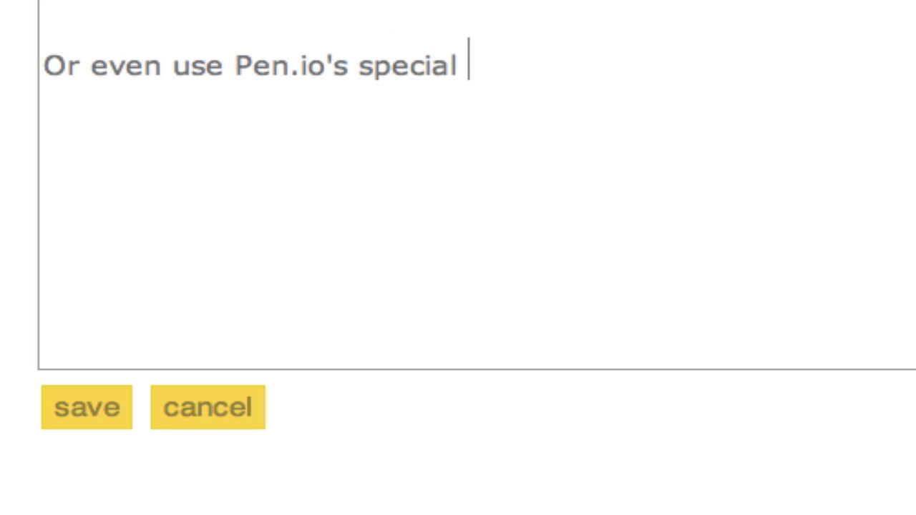
pyautogui.write('tags like')
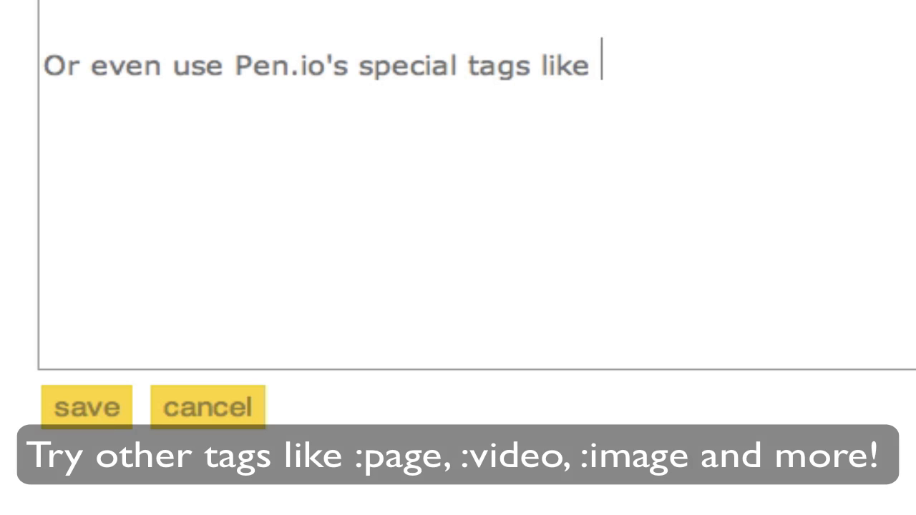
pyautogui.write('the :link link')
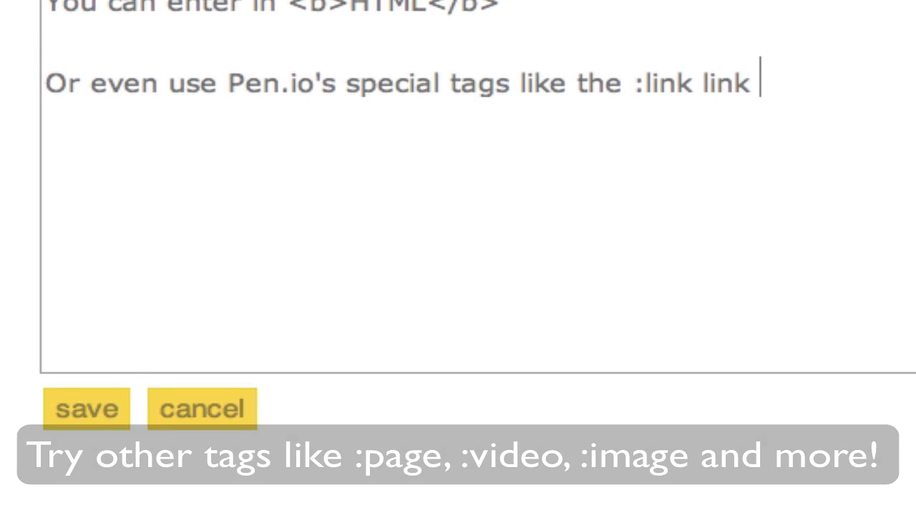
pyautogui.write('http://link')
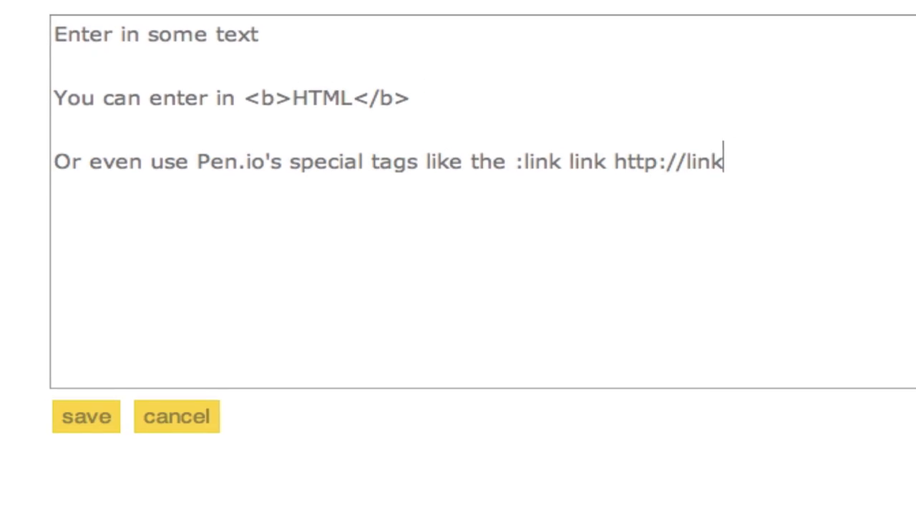
pyautogui.write('.com tag')
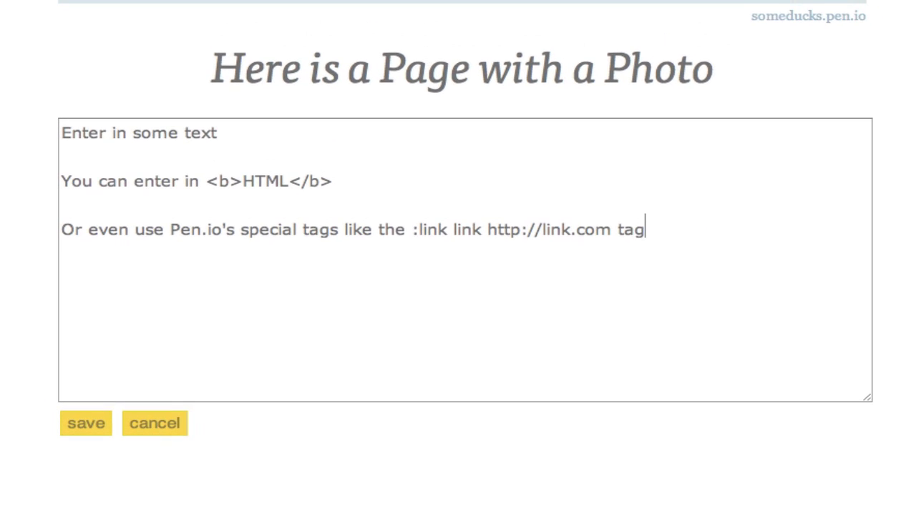
# Save the body text and add the holiday.jpg harbour photo below it.
pyautogui.click(85, 423)
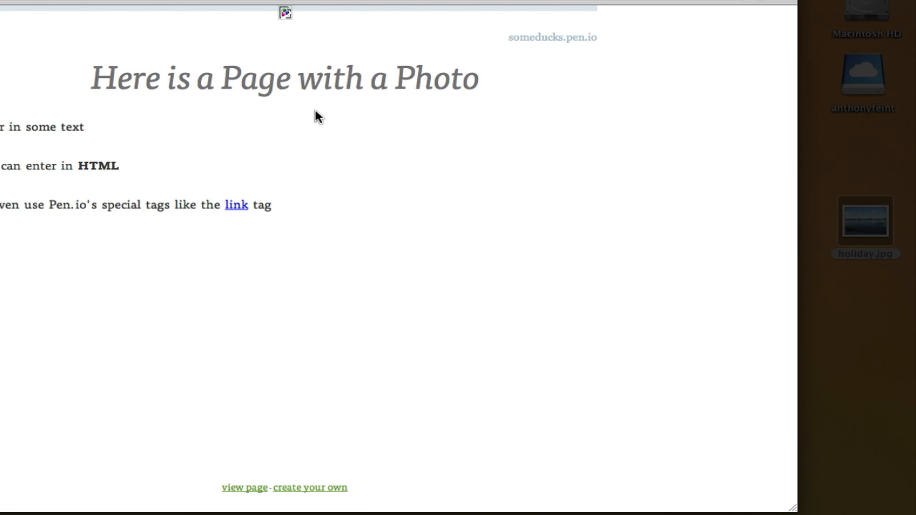
pyautogui.scroll(-3)
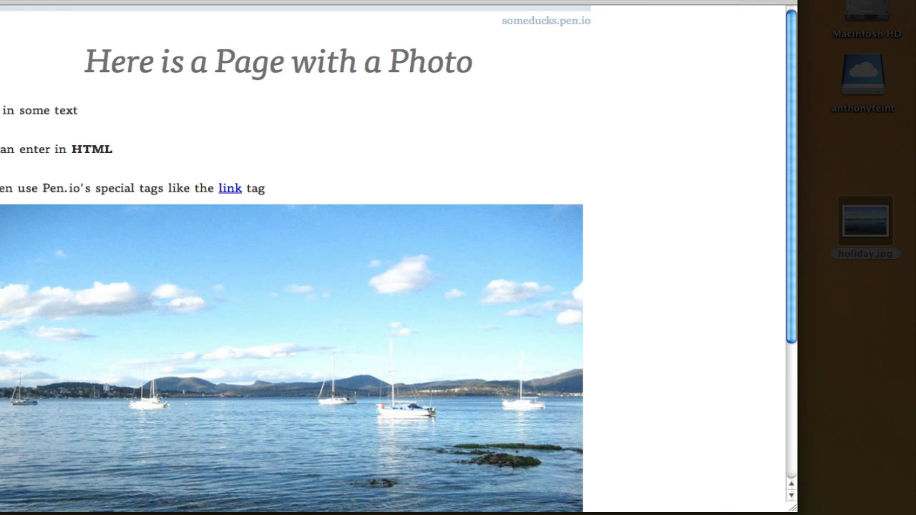